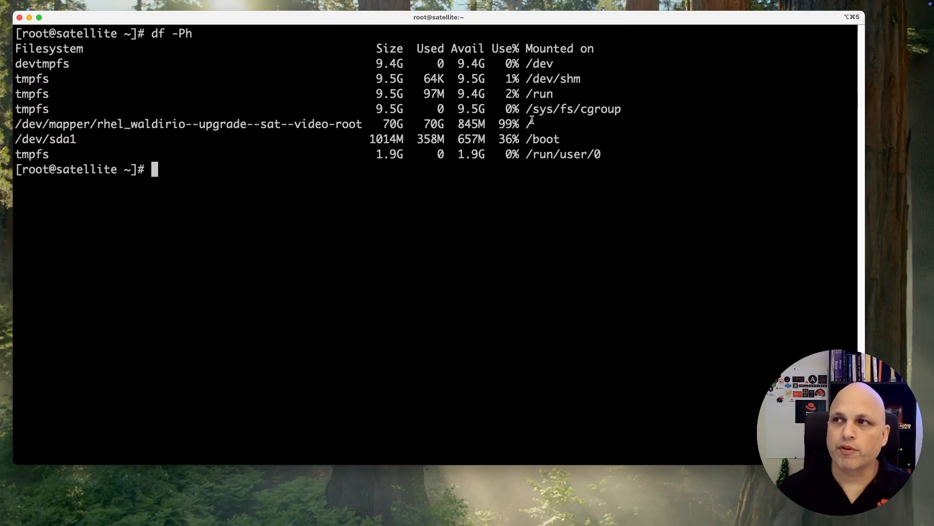
Note the root filesystem at 99% full in df -Ph, then change into /var
double_click(505, 123)
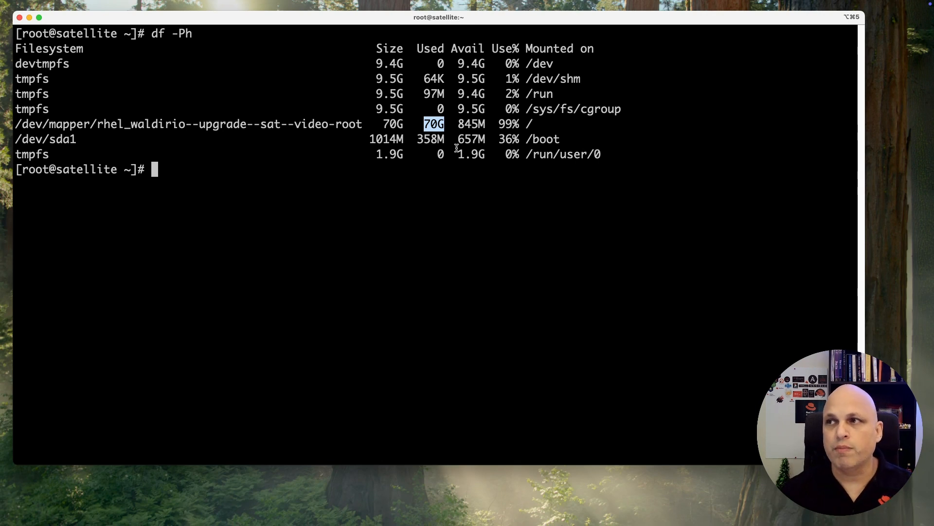
mouse_move(529, 123)
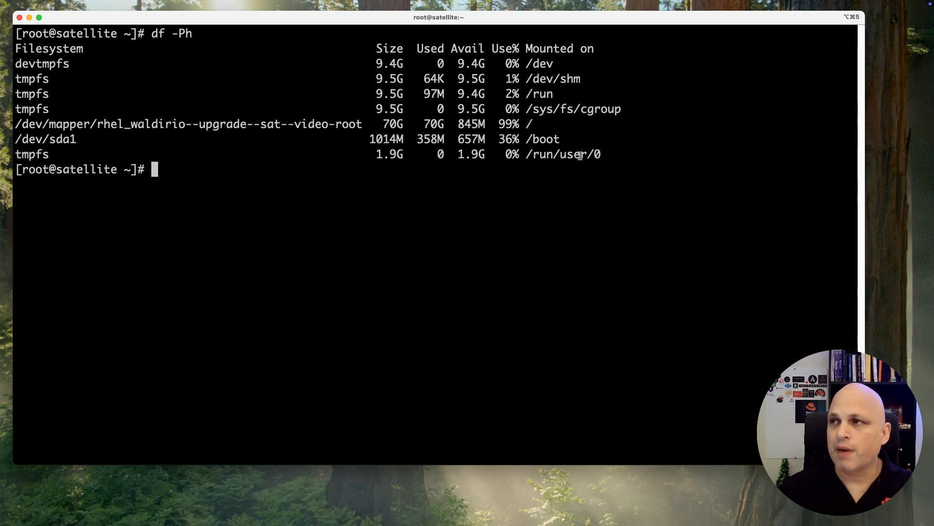
type("cd /var/")
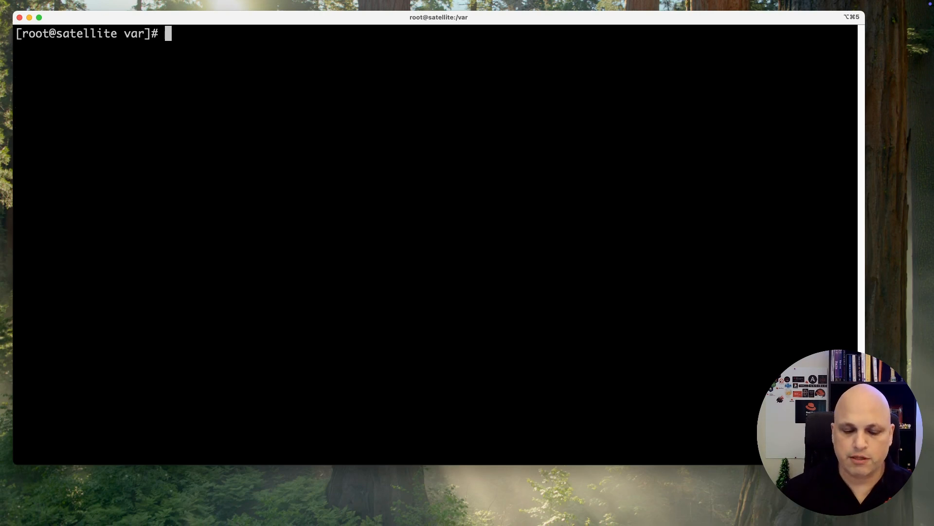
Run du -ks * in /var, showing lib as the largest at about 62.8 GB
type("du -ks")
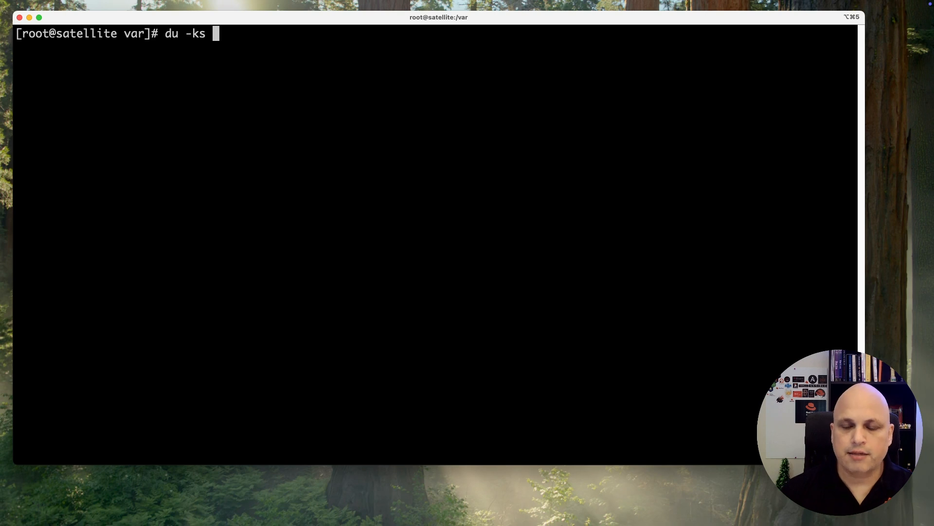
key("Return")
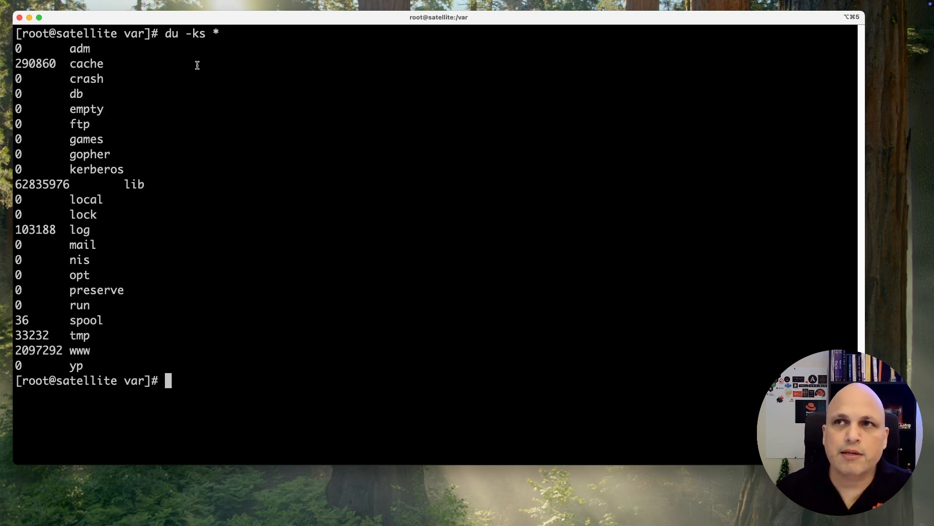
double_click(198, 34)
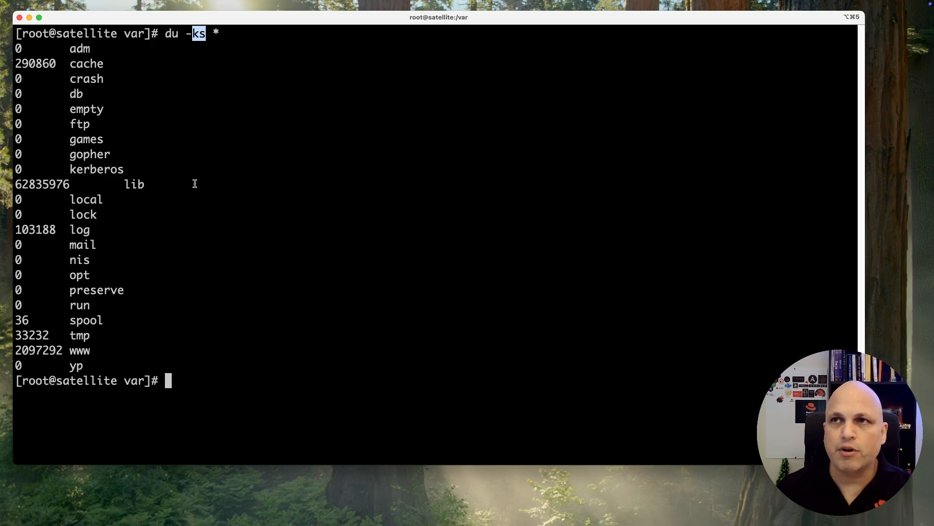
mouse_move(185, 206)
type("860")
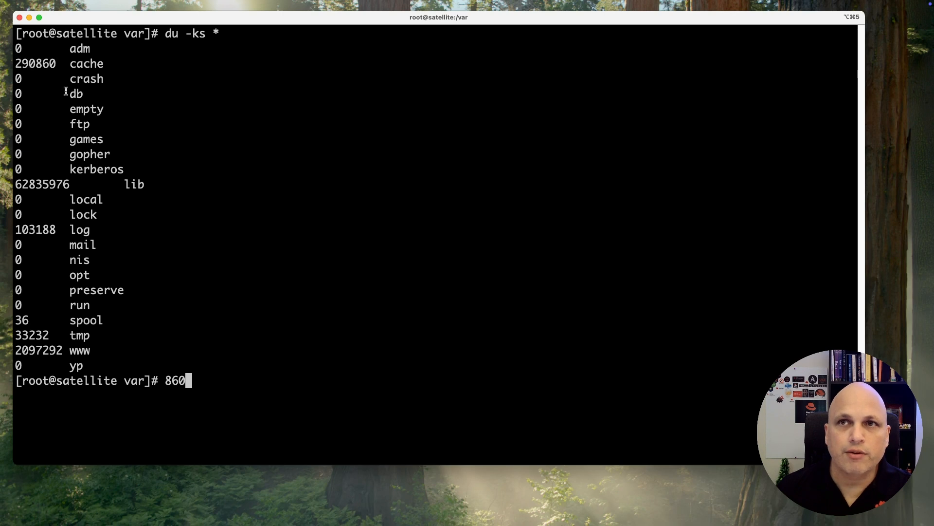
mouse_move(67, 183)
type("du -ks * |")
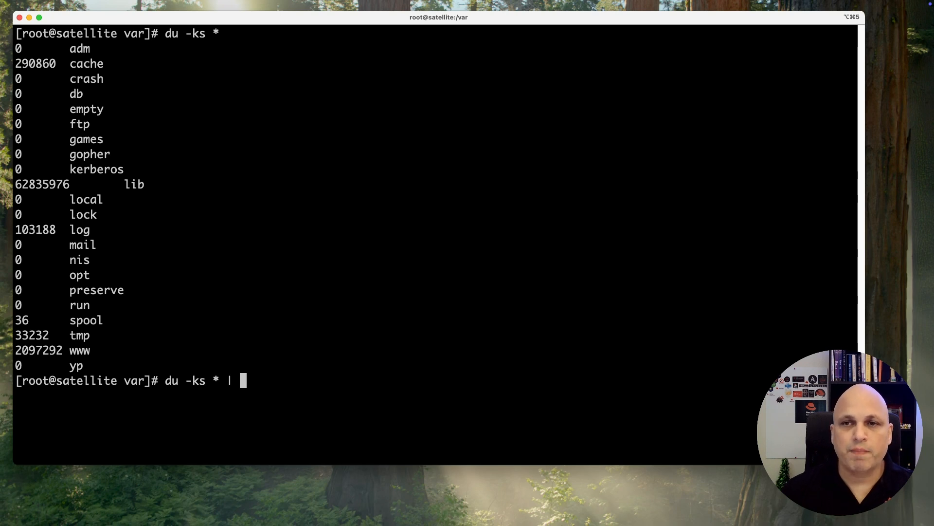
List /var directory sizes through plain sort, ordered as text with lib last
type("sort -")
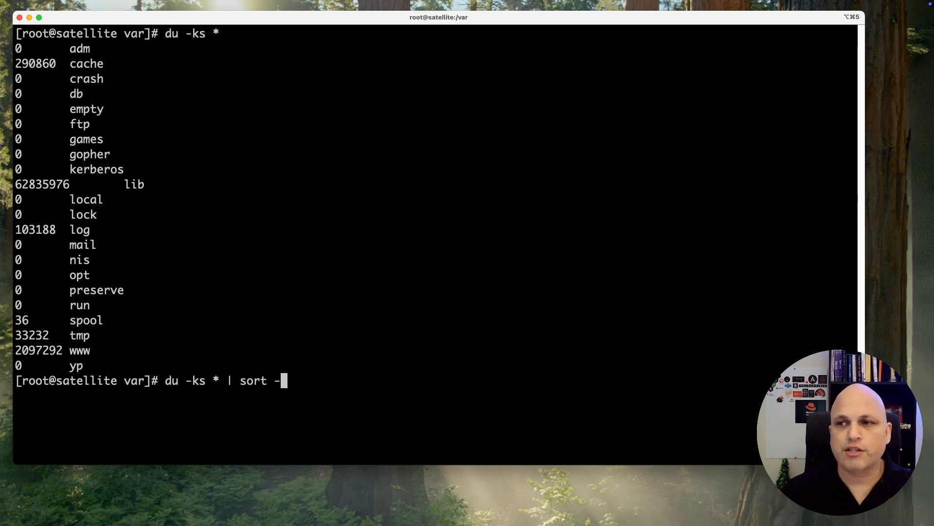
type("nr")
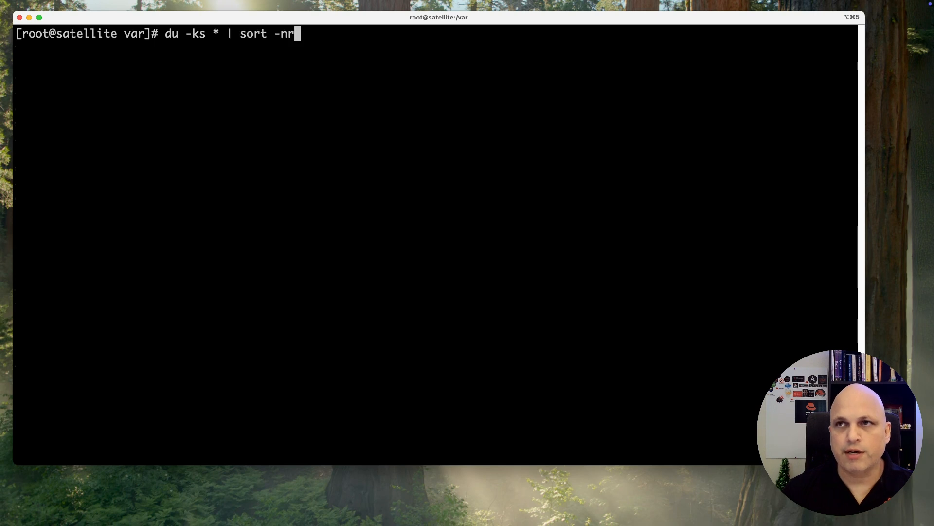
key("Return")
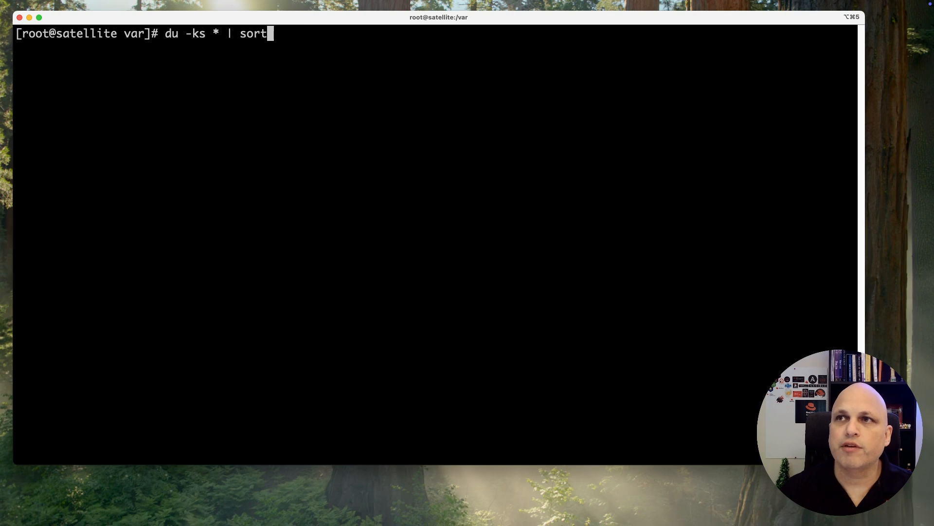
key("Return")
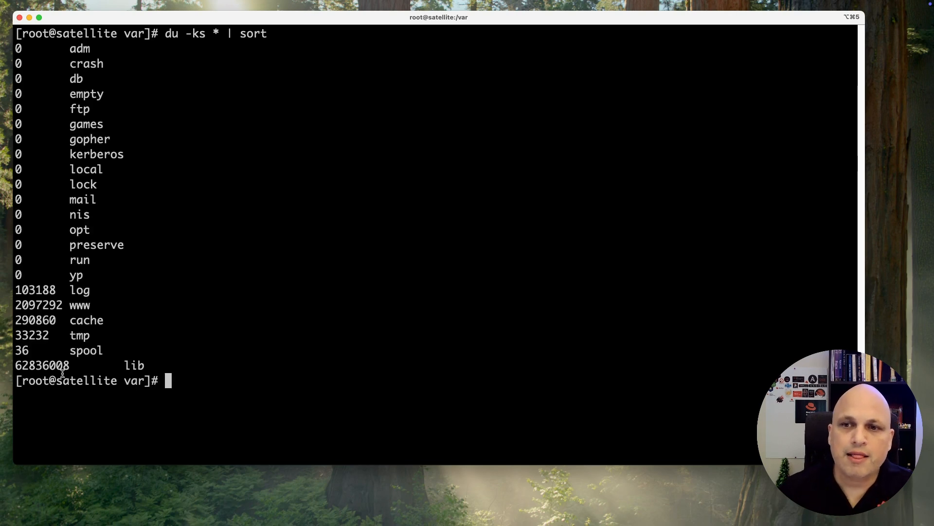
double_click(42, 365)
type("du -ks * | sort")
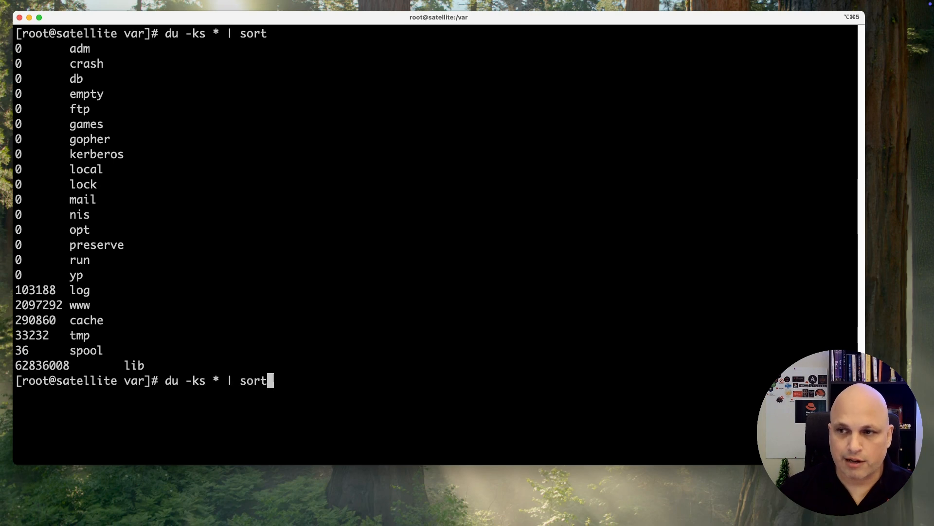
Abandon the -nr sort attempt with Ctrl+C and type man sort
type("-nr")
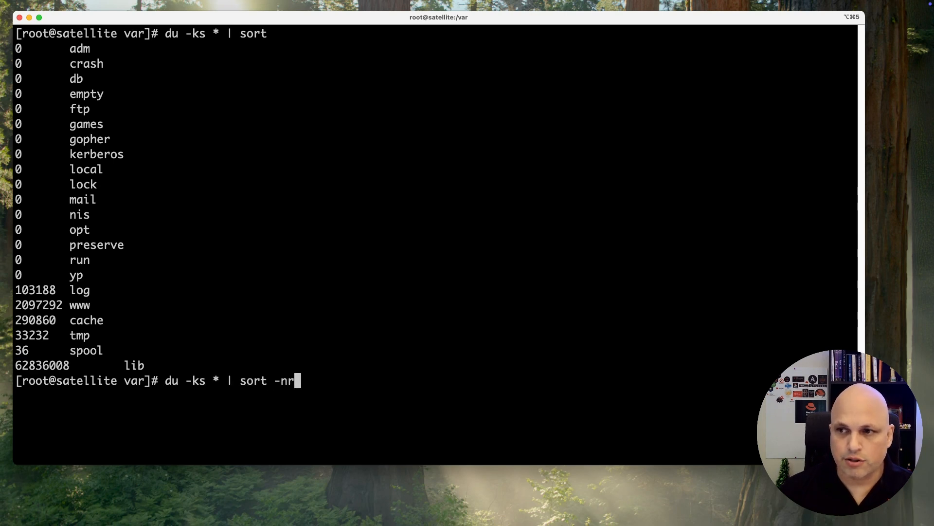
key("ctrl+c")
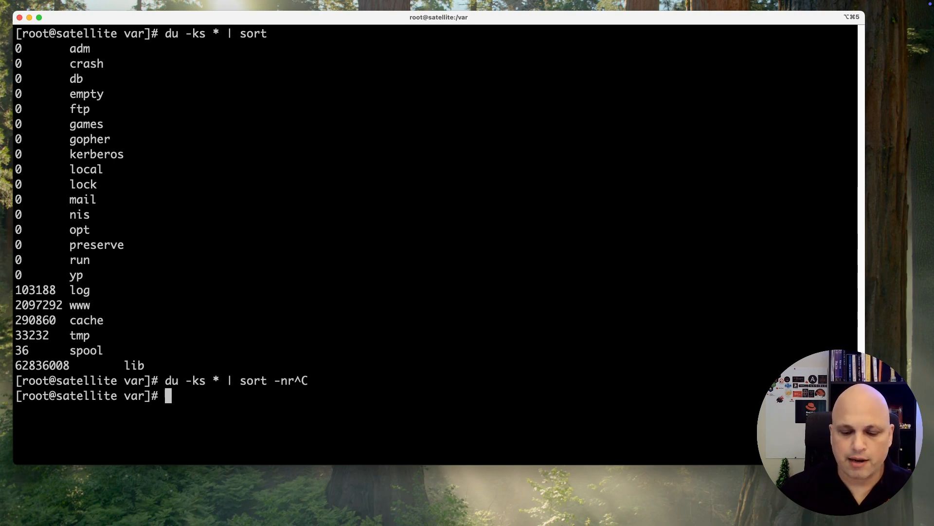
type("man sort")
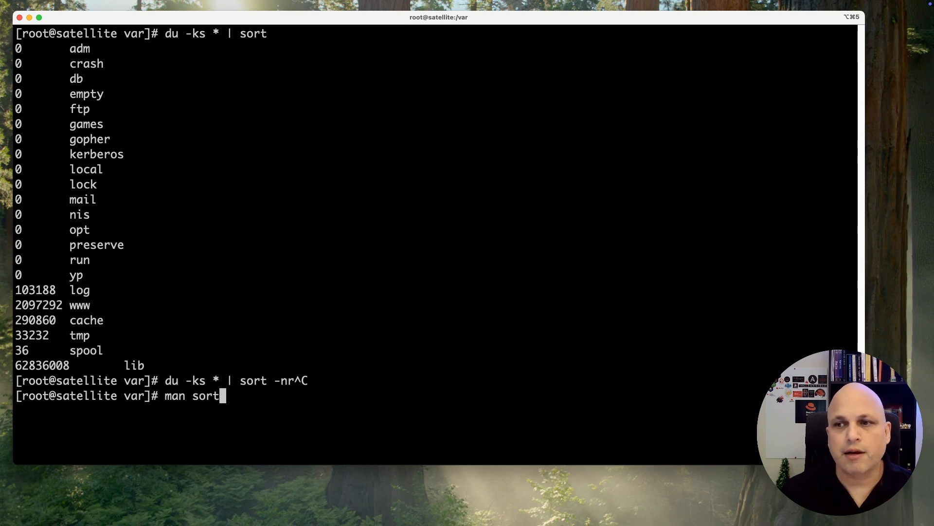
key("Return")
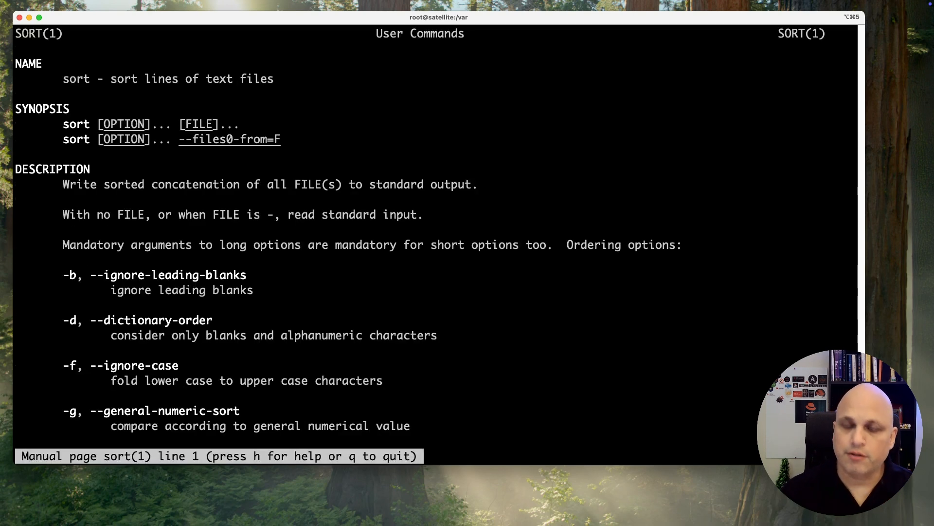
type("/-")
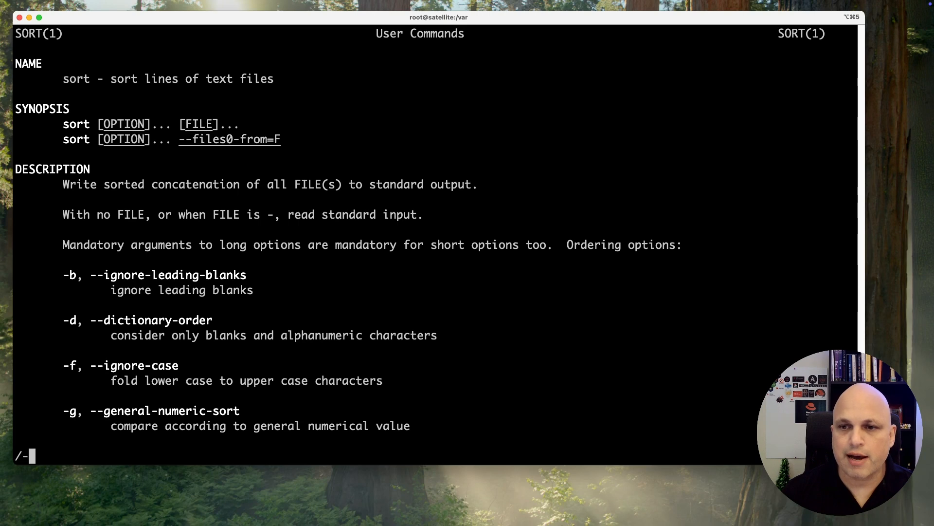
type("n")
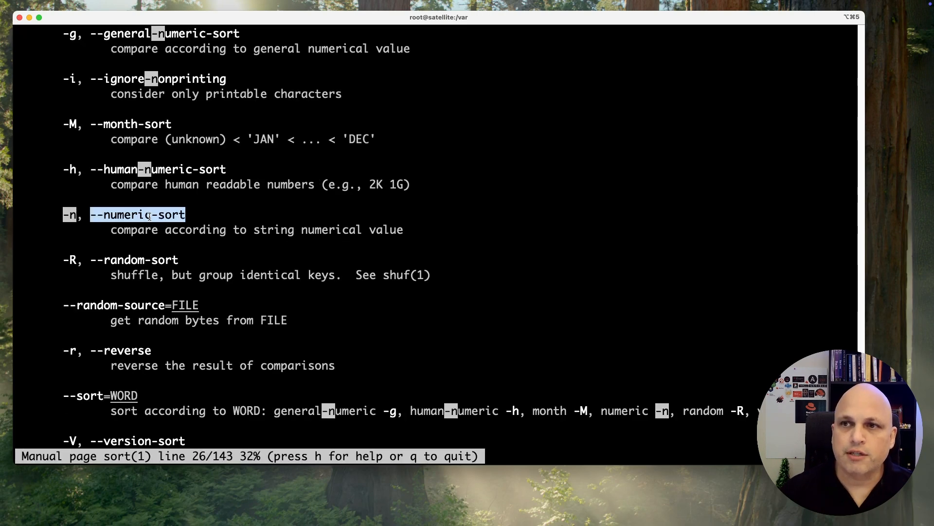
mouse_move(67, 352)
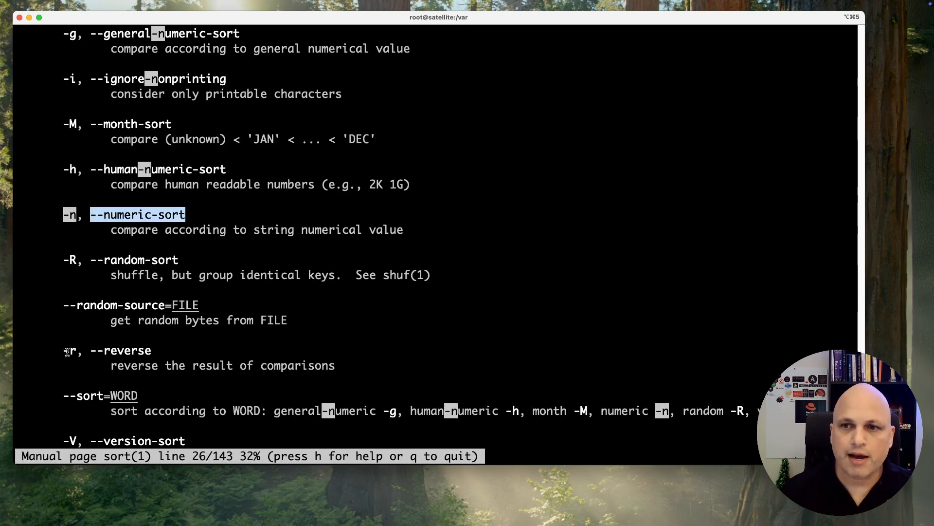
key("q")
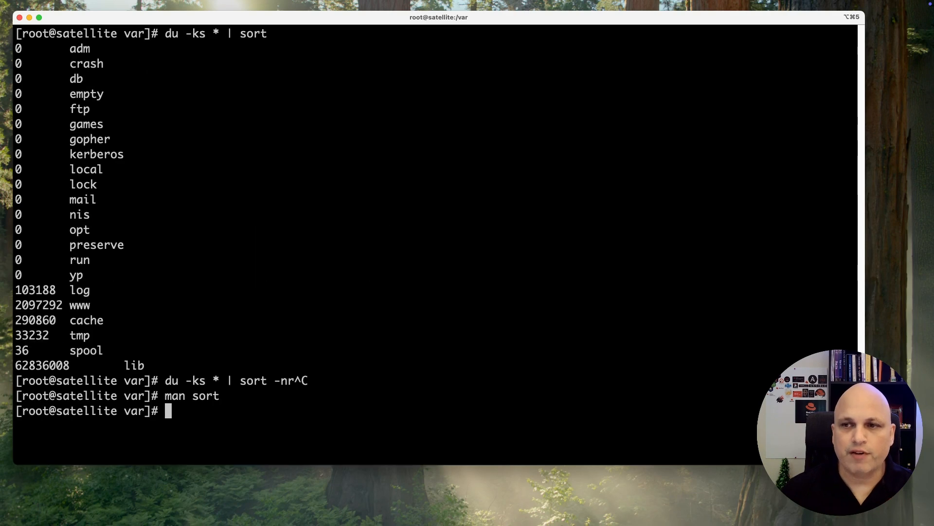
List /var folders with du -ks * | sort -nr, lib on top at about 62.8 GB
type("du -ks * | sort -nr")
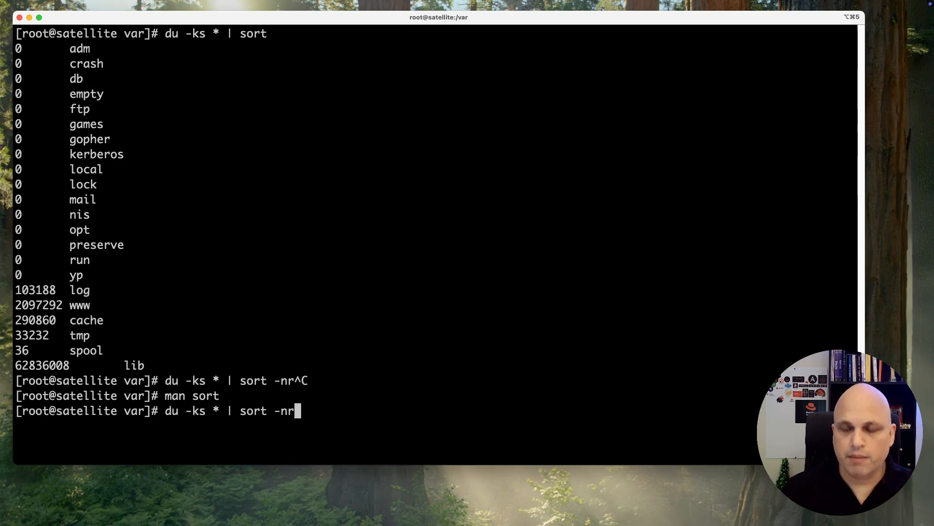
key("Return")
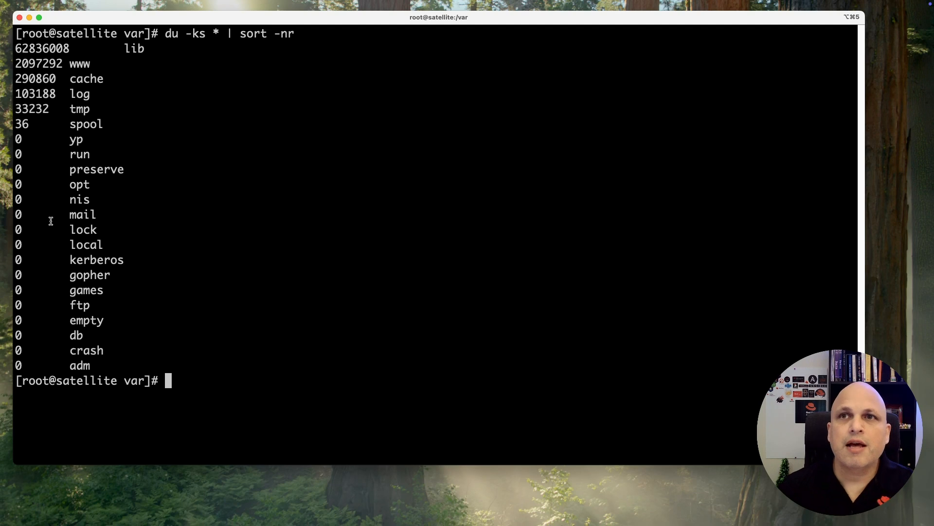
mouse_move(115, 337)
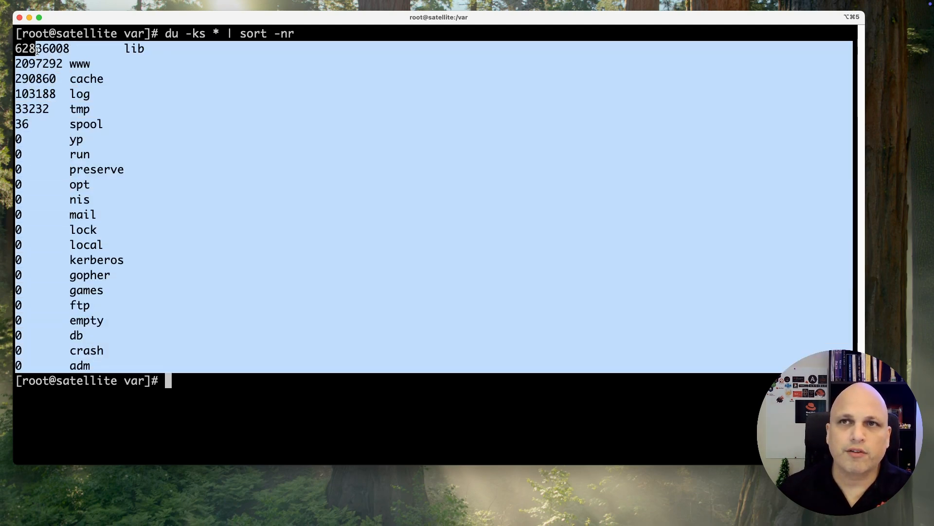
left_click(199, 194)
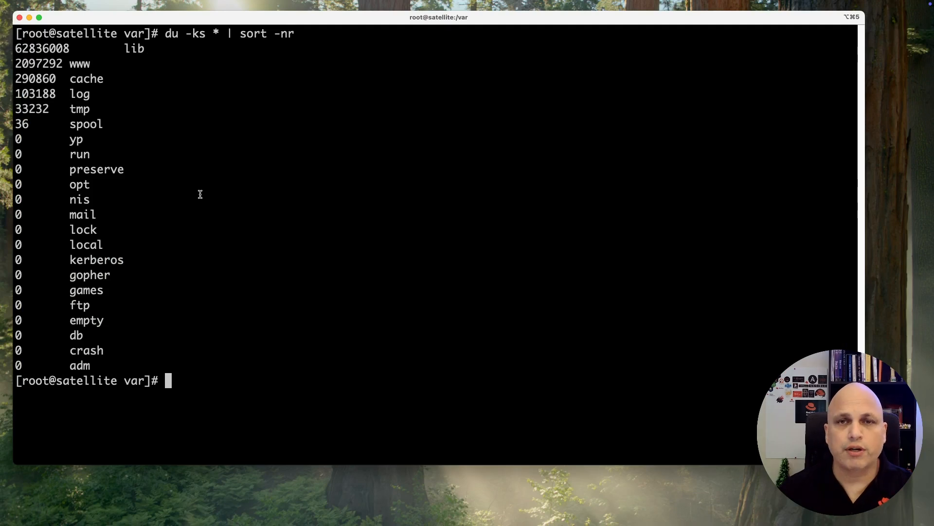
Limit the sorted /var size listing to the ten largest folders with head -n10
type("du -ks * | sort -nr |")
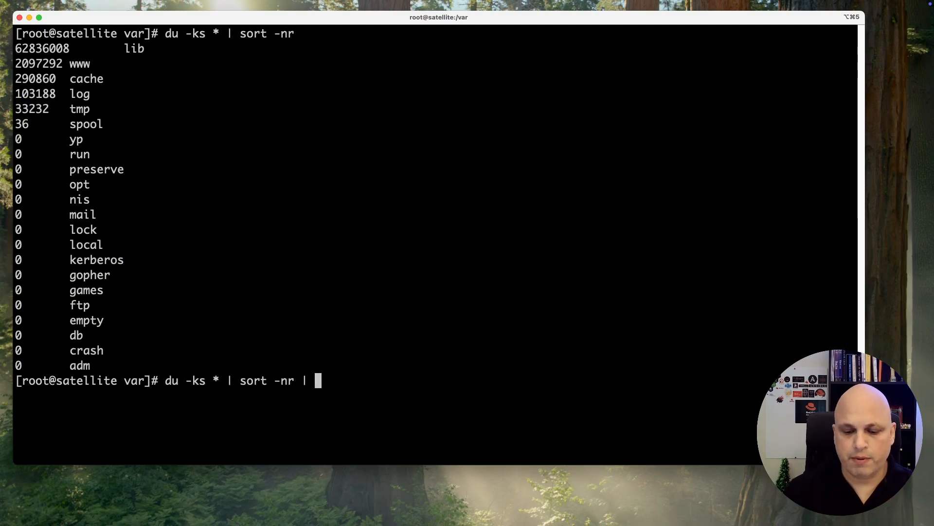
type("head -n10")
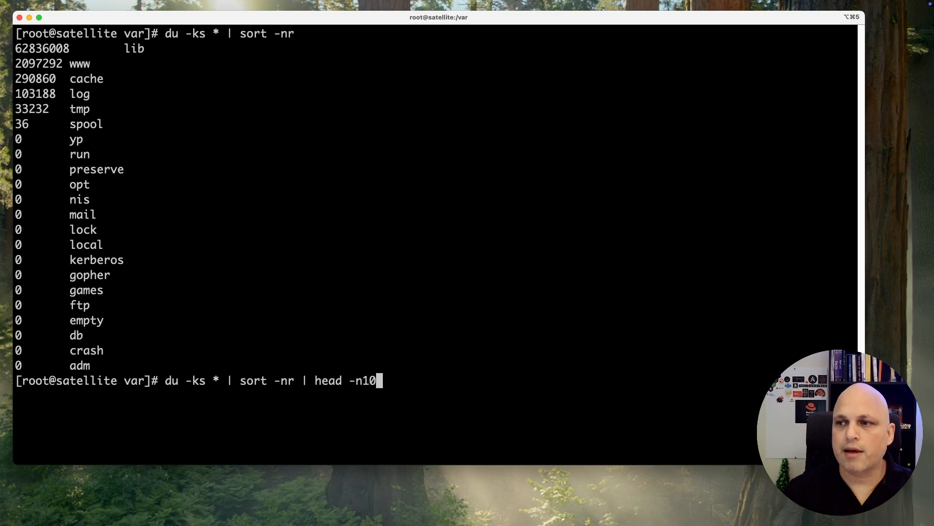
key("Return")
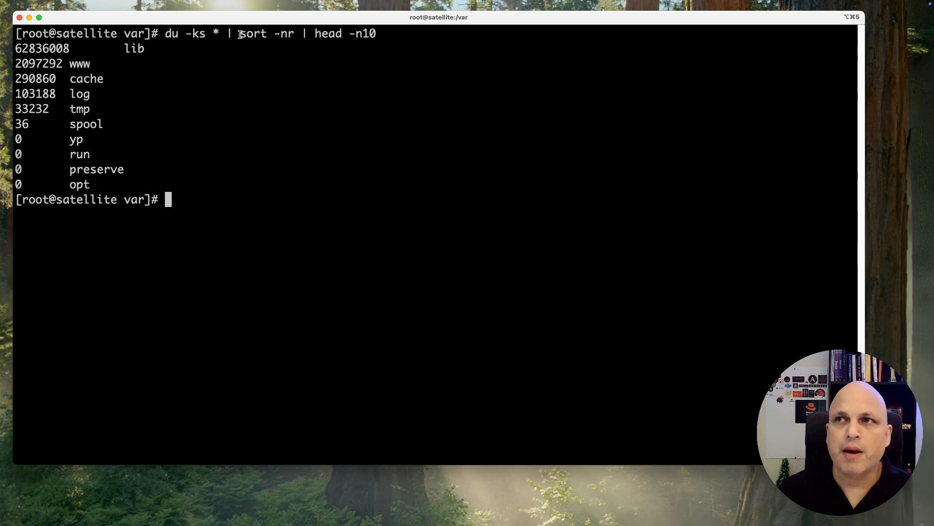
double_click(252, 34)
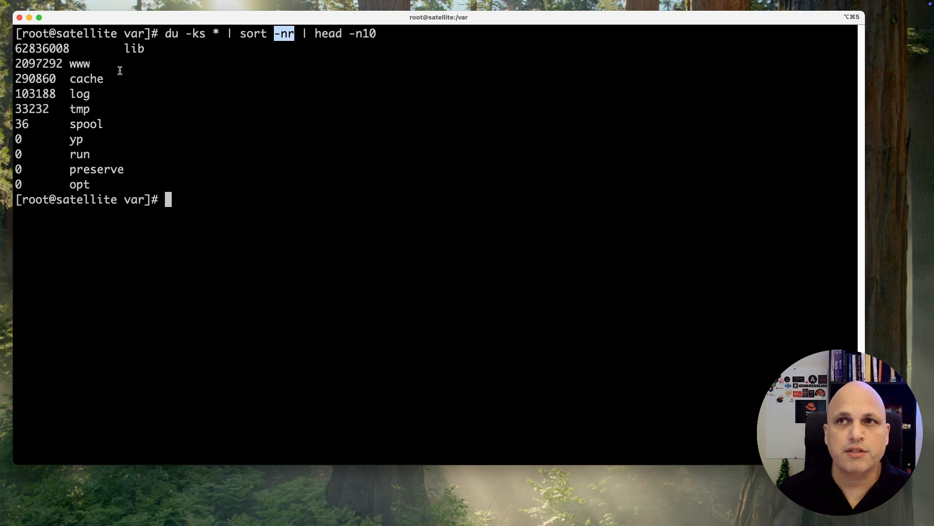
mouse_move(257, 133)
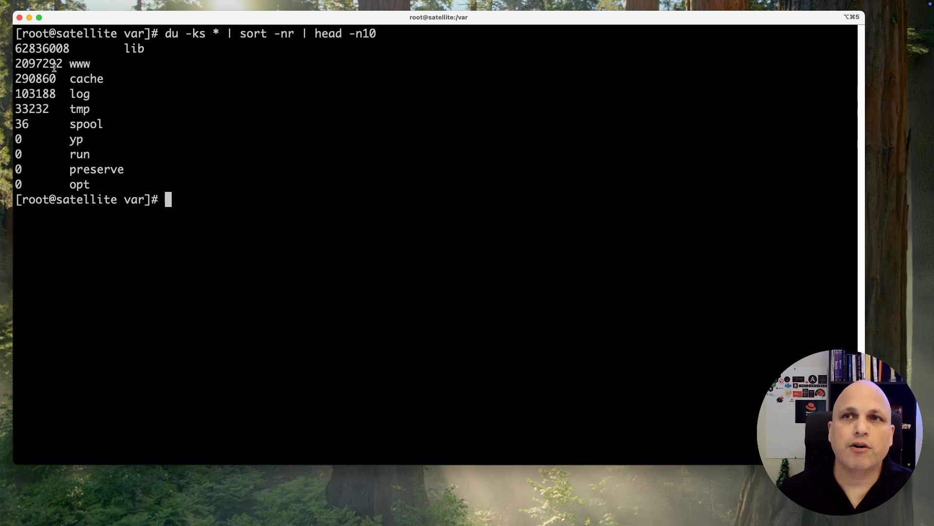
double_click(53, 64)
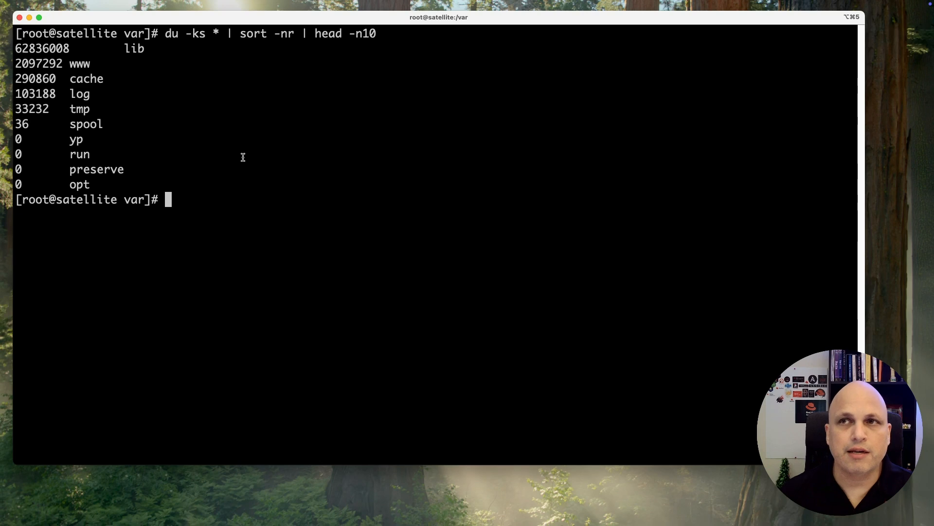
List the largest folders in /var/lib, then in pulp, where media leads at about 57 GB
type("cd li")
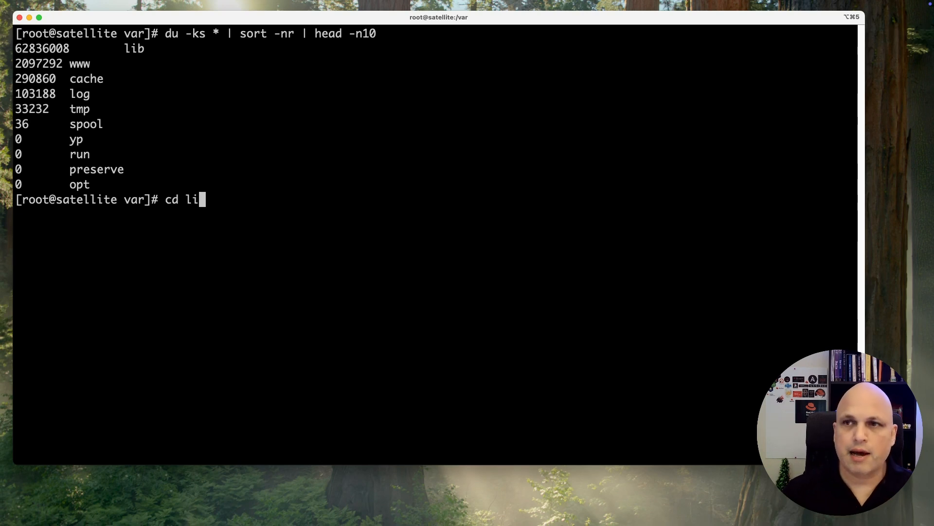
key("Return")
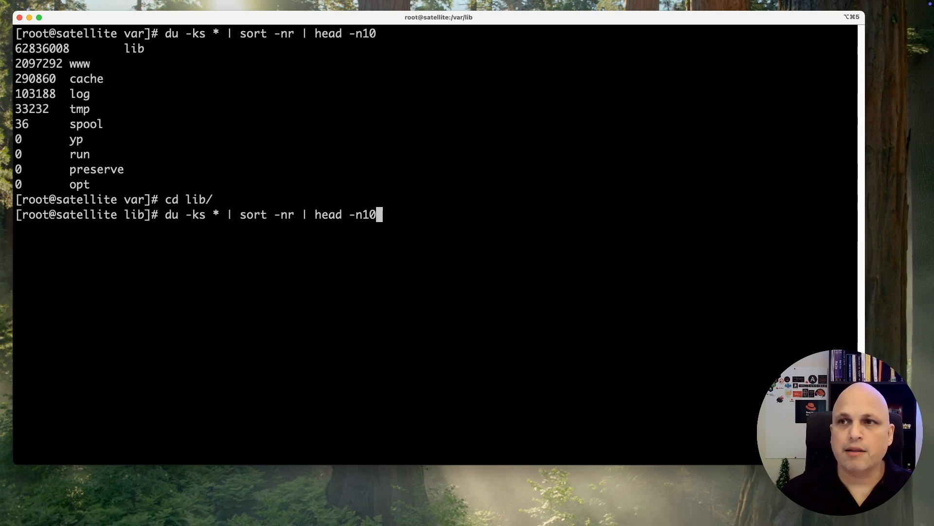
key("Return")
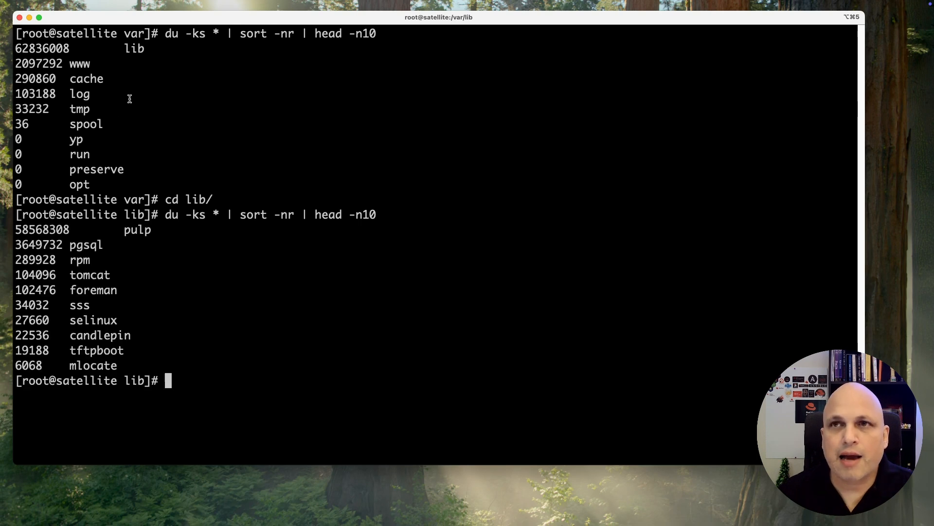
mouse_move(138, 61)
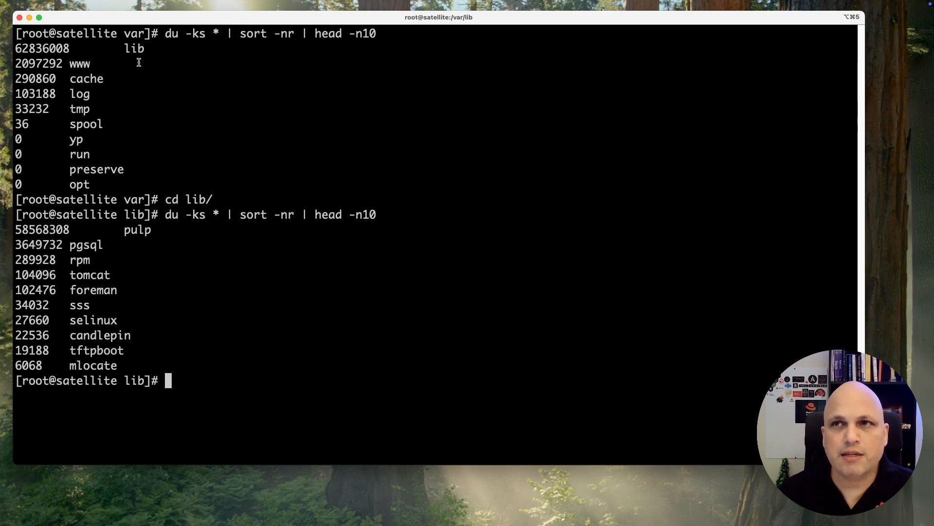
mouse_move(126, 85)
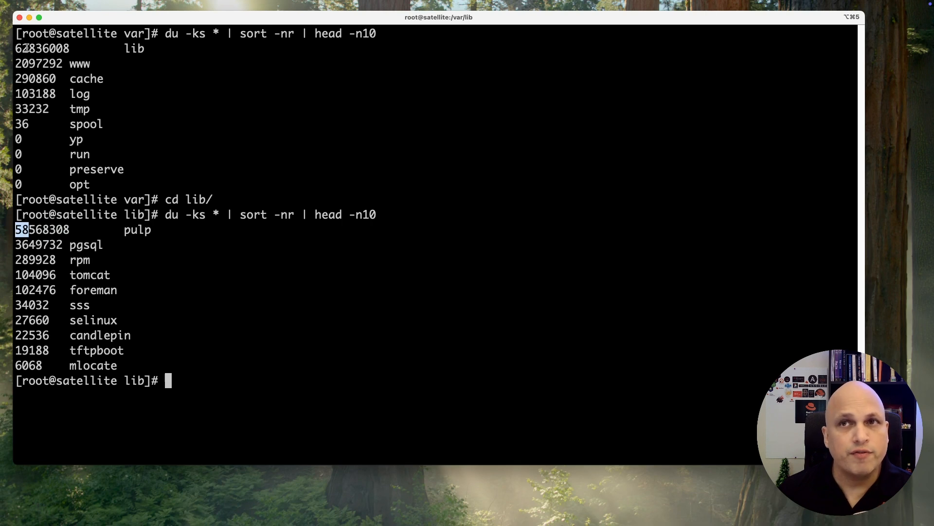
double_click(137, 229)
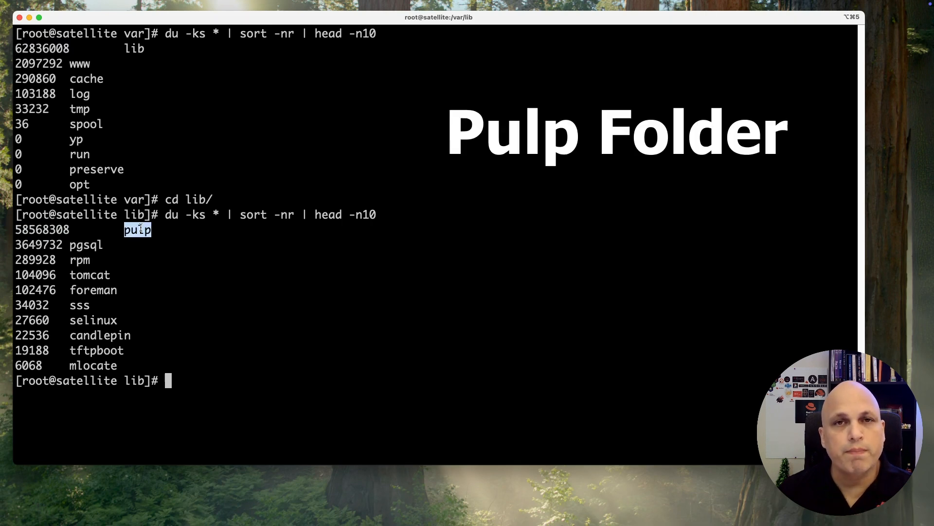
double_click(86, 245)
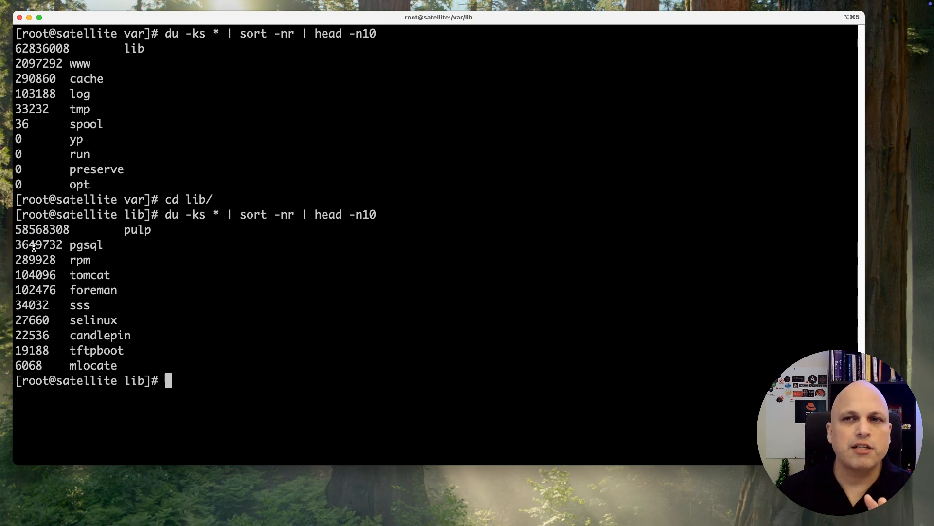
mouse_move(115, 268)
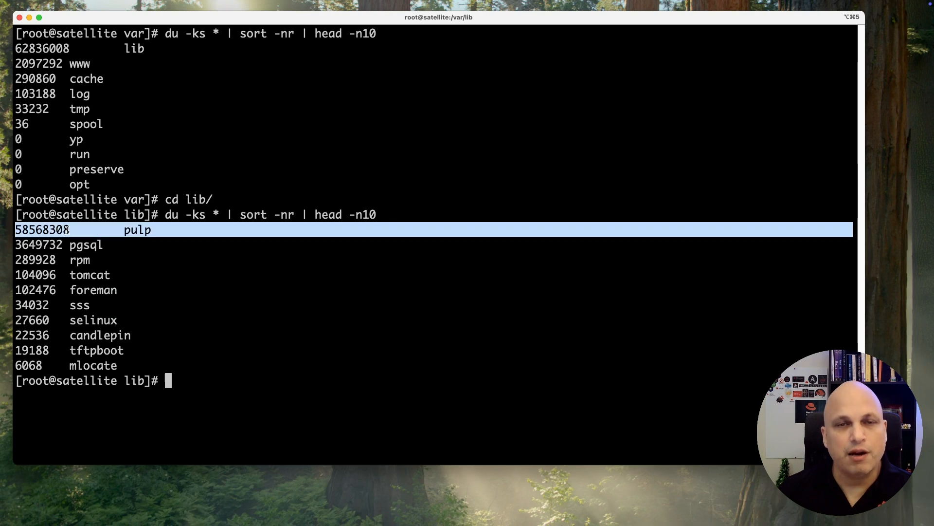
type("cd pulp/")
type("du -ks * | sort -nr | head -n10")
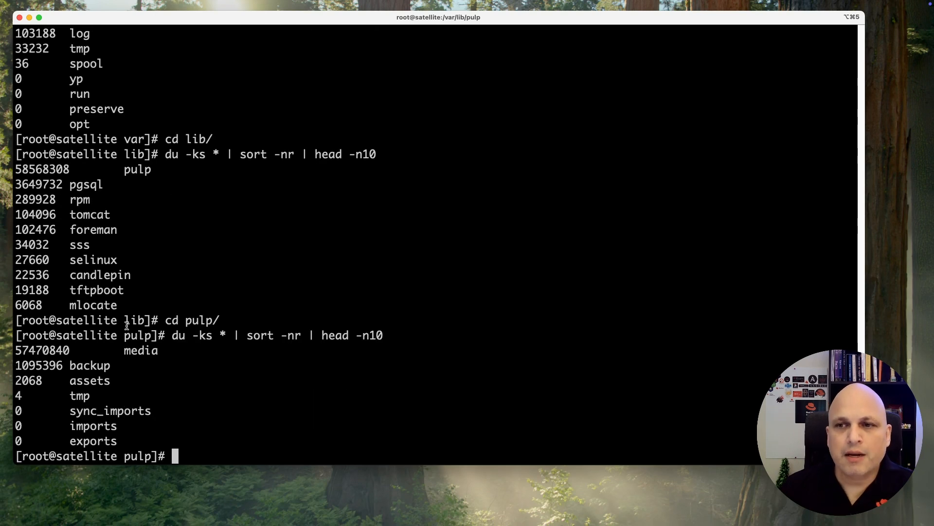
Highlight the media folder's size, then type cd media/
double_click(41, 169)
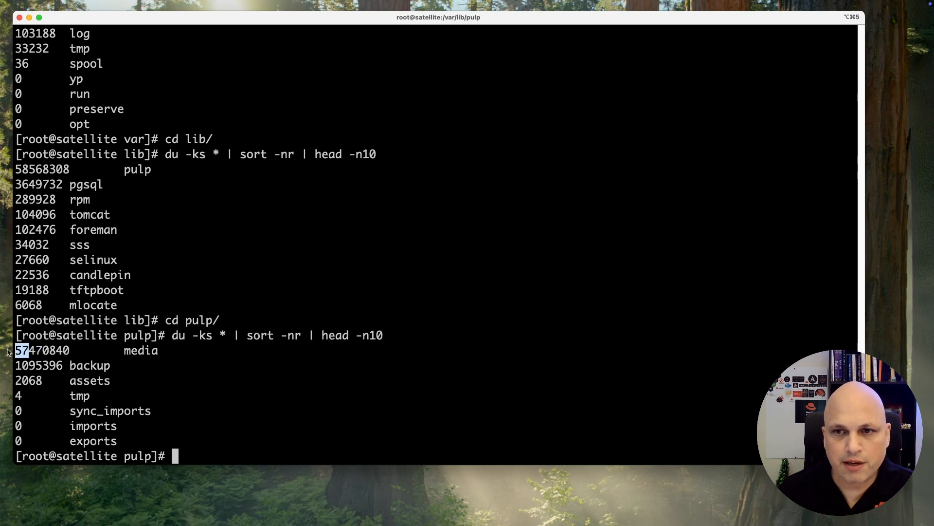
mouse_move(117, 361)
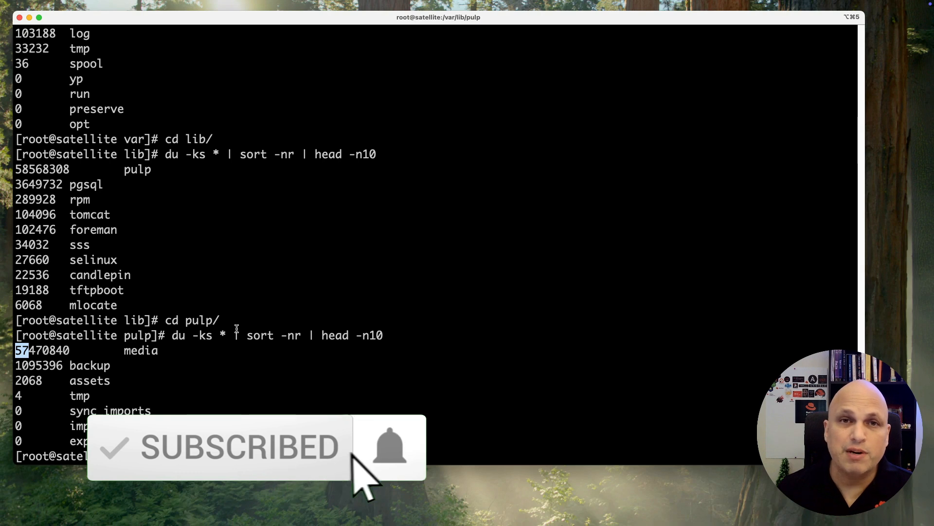
mouse_move(122, 344)
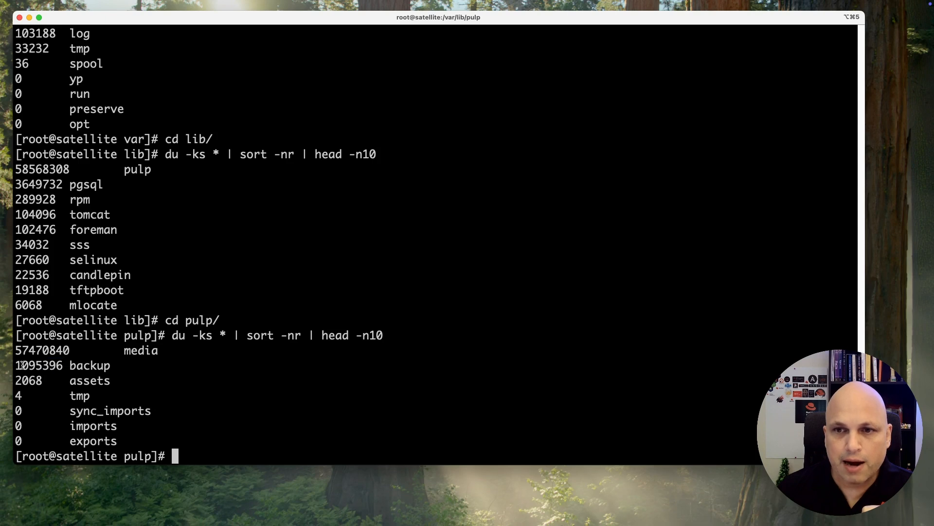
double_click(32, 366)
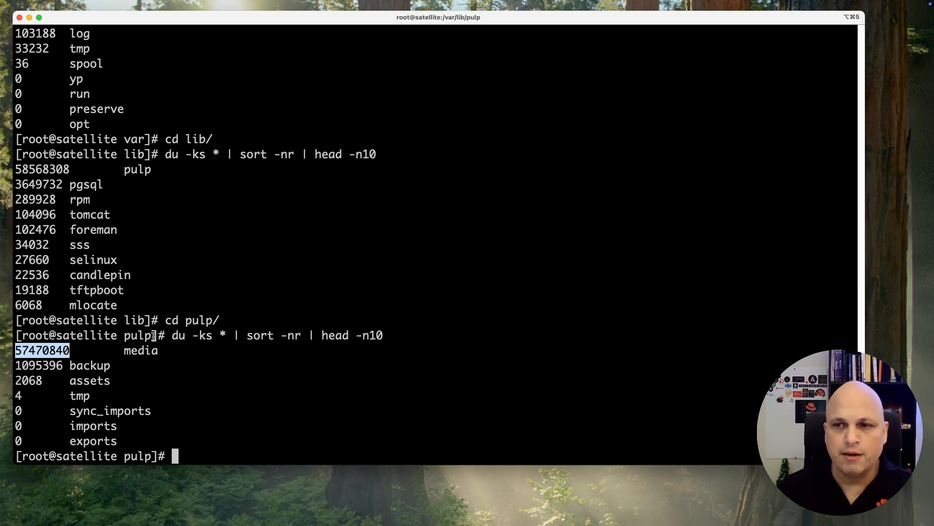
type("cd media/")
type("du -ks * | sort -nr | head -n10")
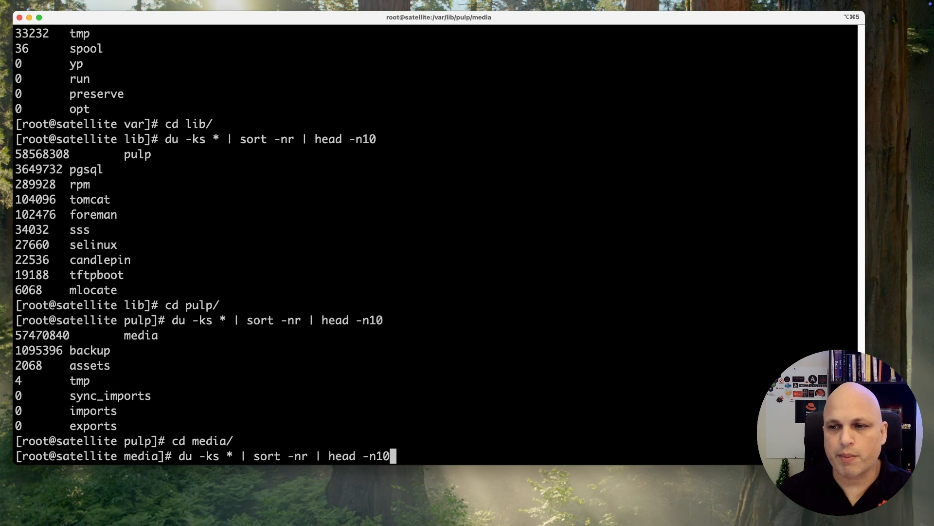
List media's contents, showing artifact holds all 57 GB, and enter artifact
key("Return")
type("ll")
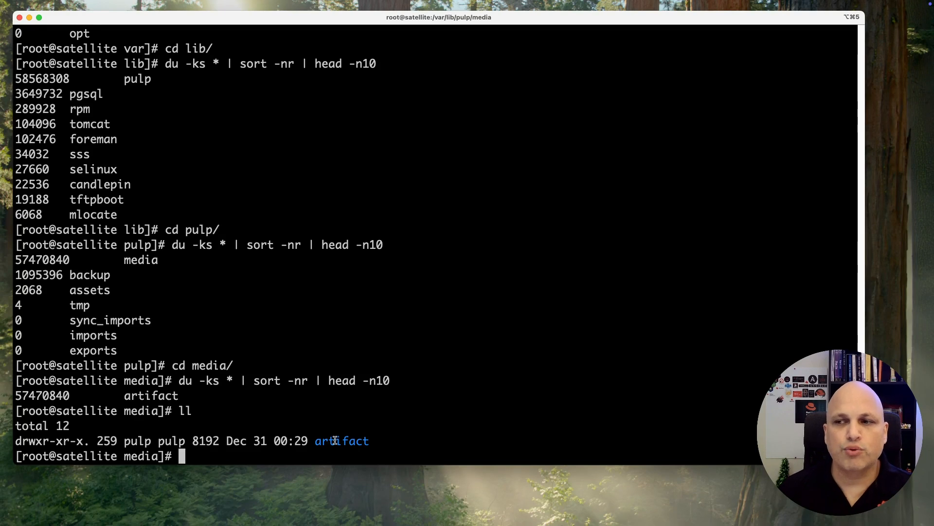
double_click(42, 395)
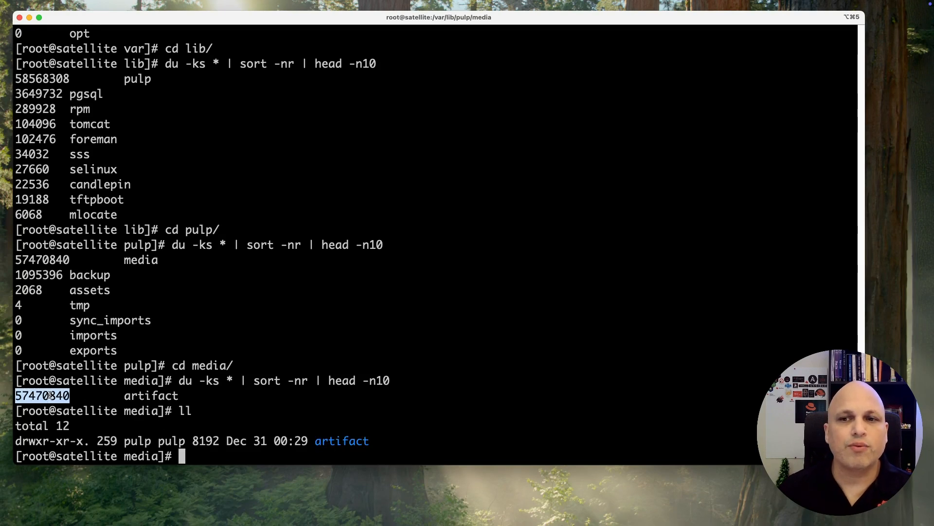
type("cd ar")
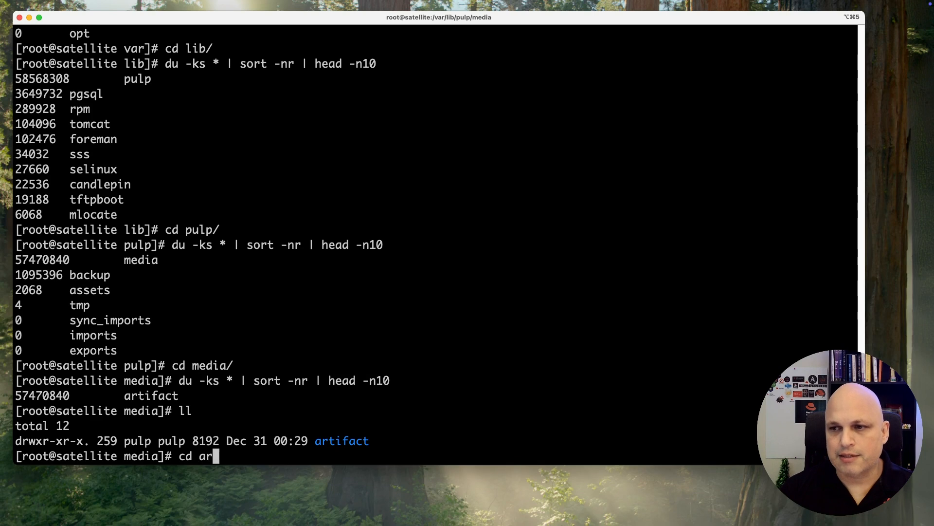
key("Return")
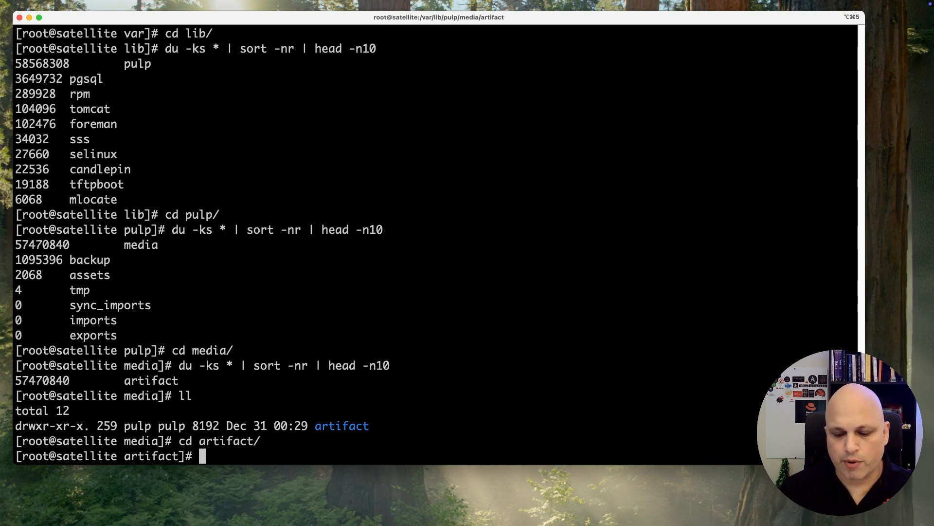
List artifact's items by size, highlighting WHAT at 52428808 KB against far smaller folders
type("ll")
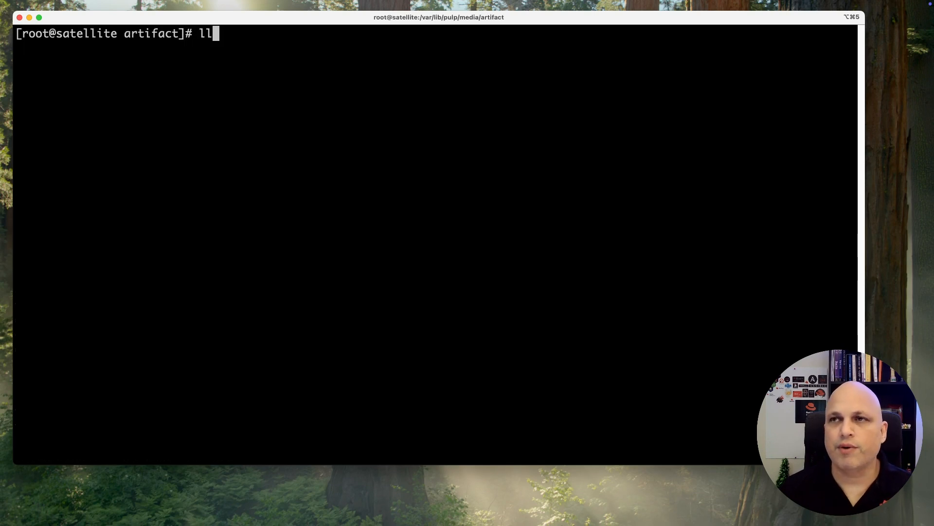
key("Return")
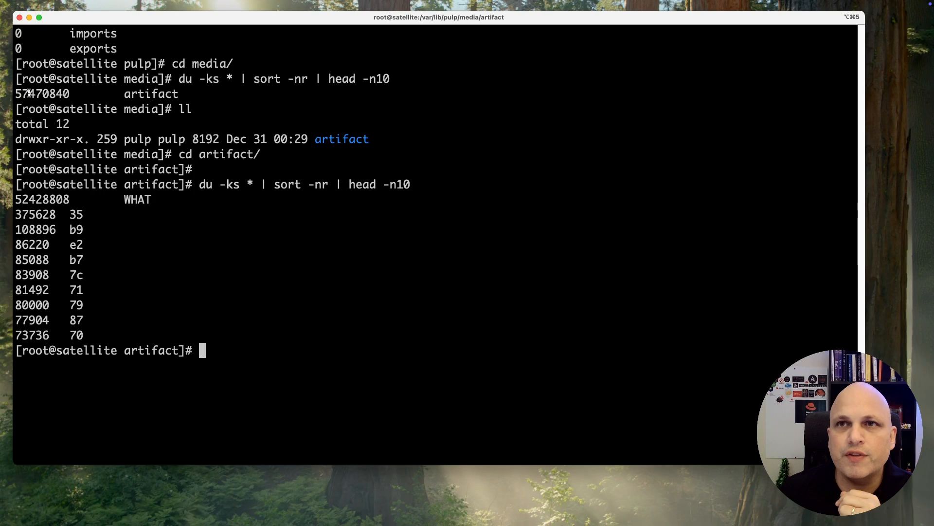
double_click(26, 94)
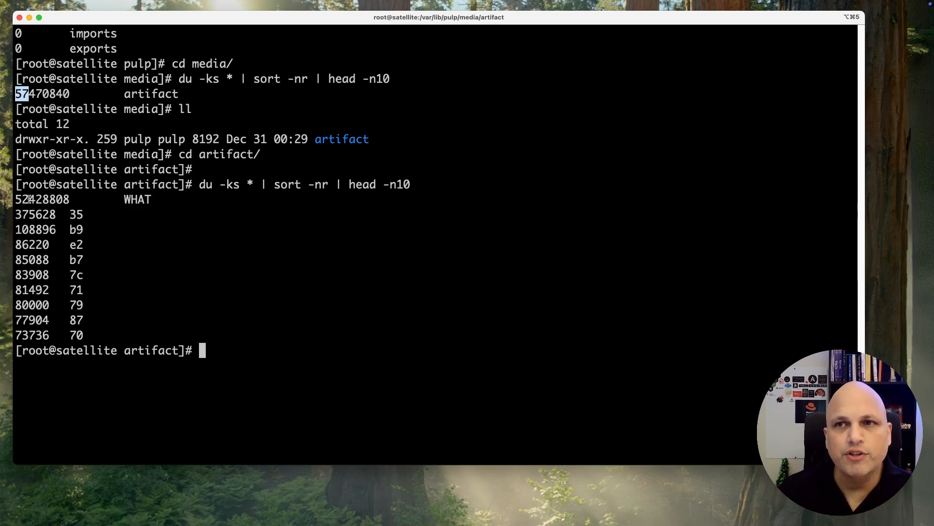
double_click(136, 199)
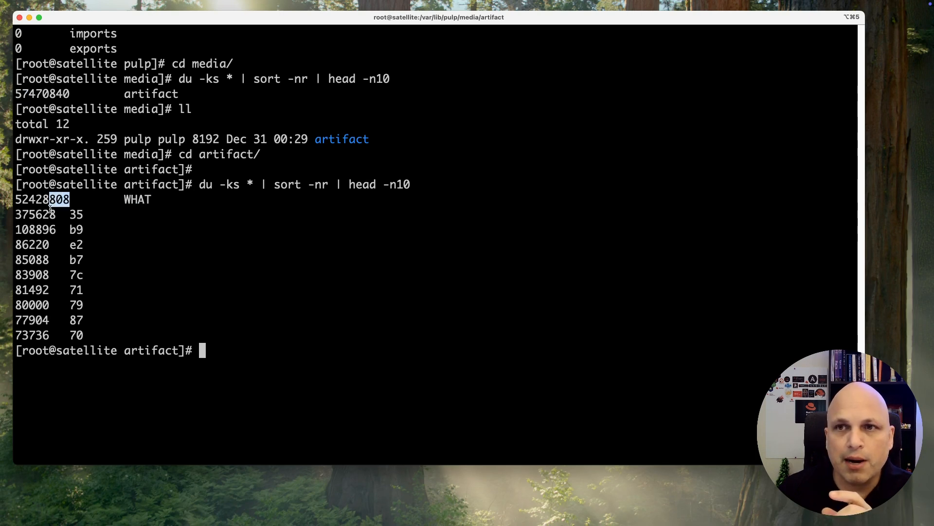
type("808")
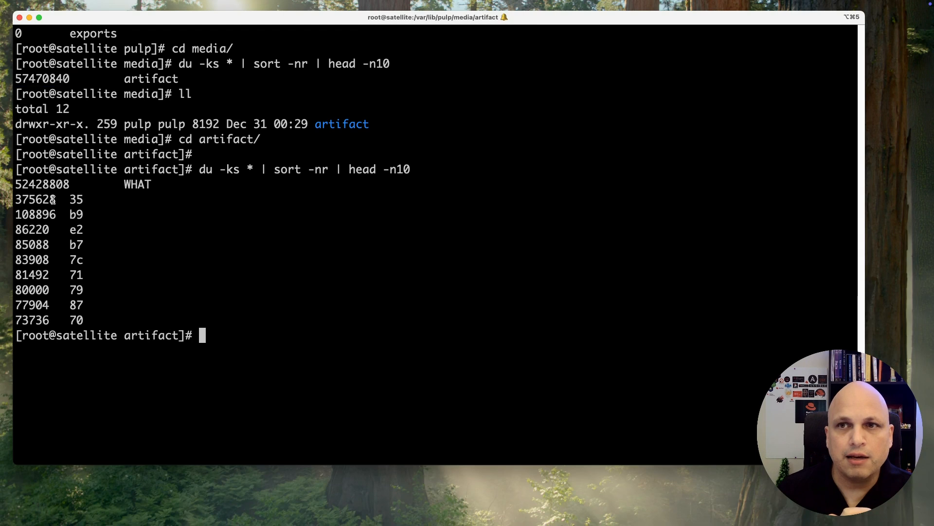
double_click(45, 199)
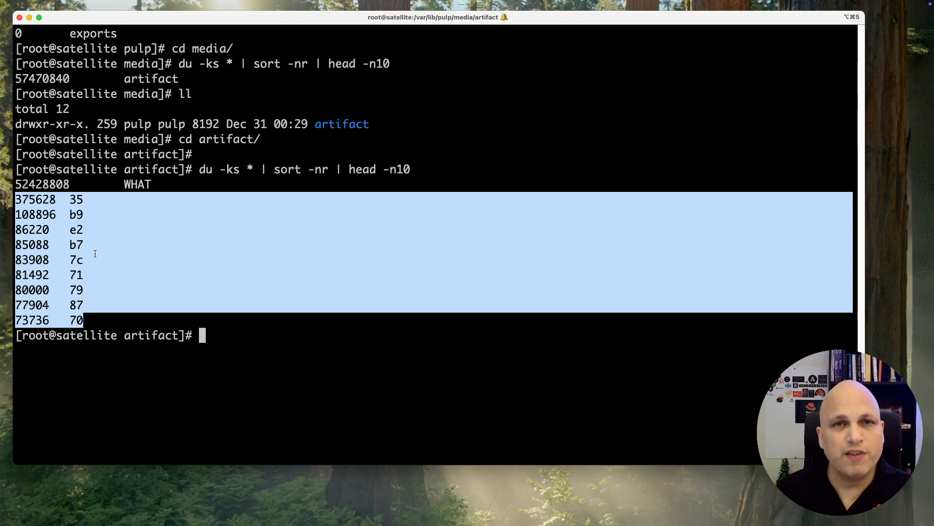
double_click(42, 184)
type("cd WHAT/")
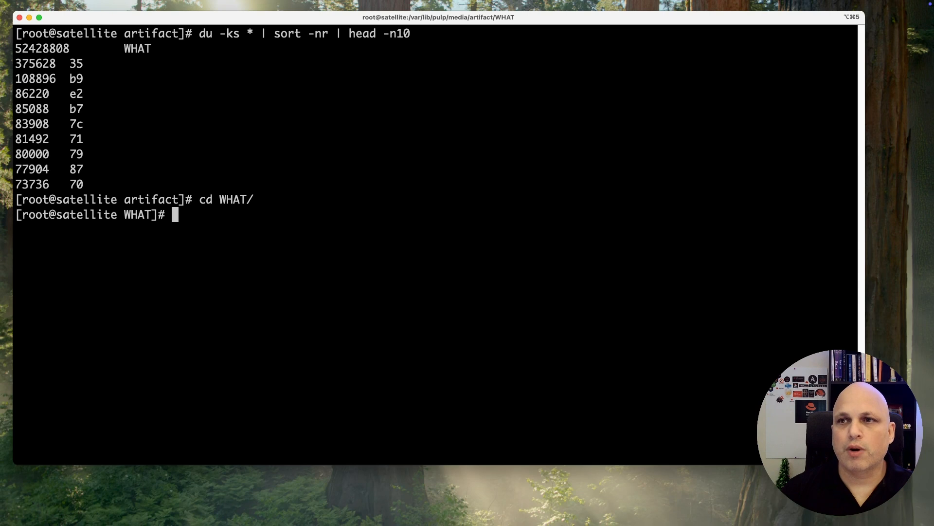
Enter WHAT and list you_got_me.log (about 42 GB) and another_one.log (about 10 GB)
key("Return")
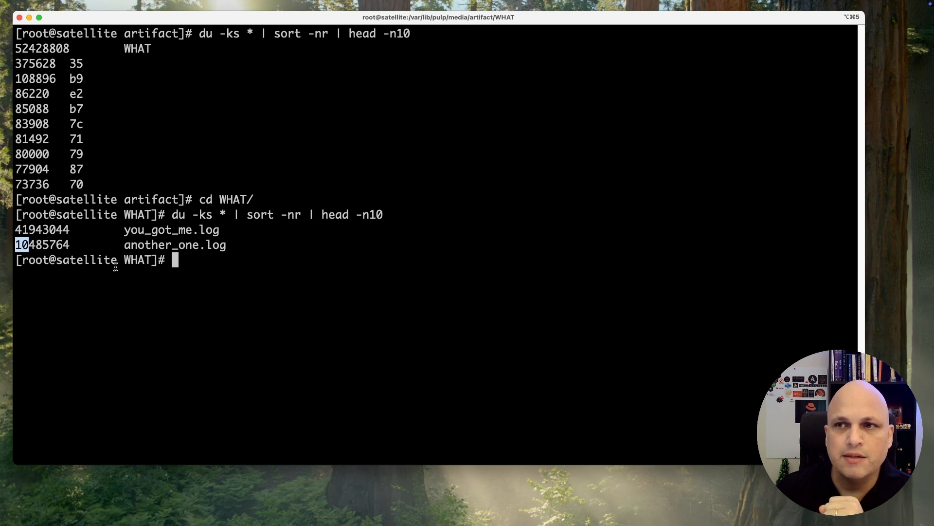
double_click(170, 229)
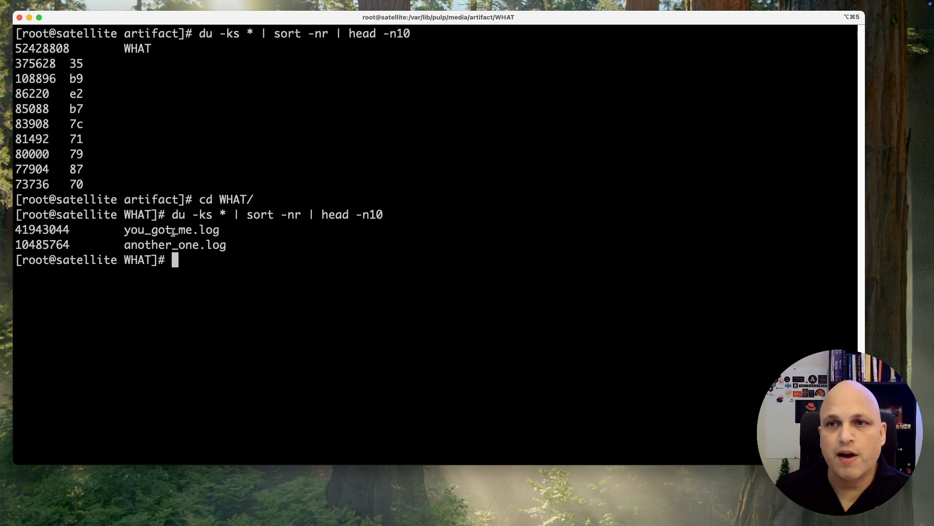
mouse_move(261, 238)
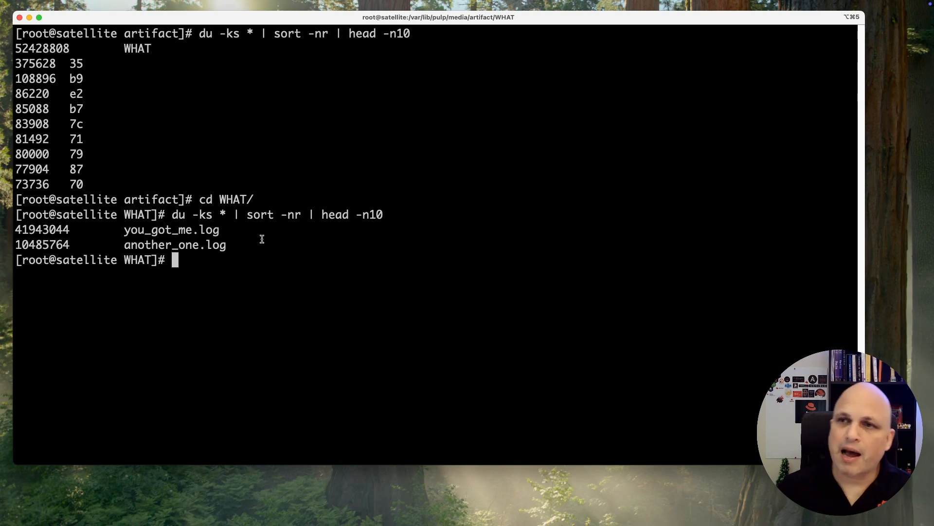
double_click(277, 215)
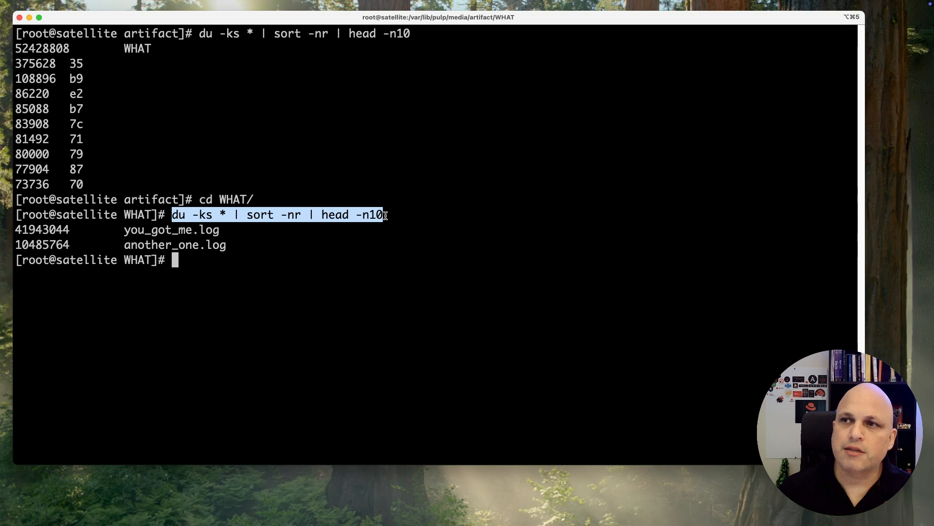
mouse_move(308, 249)
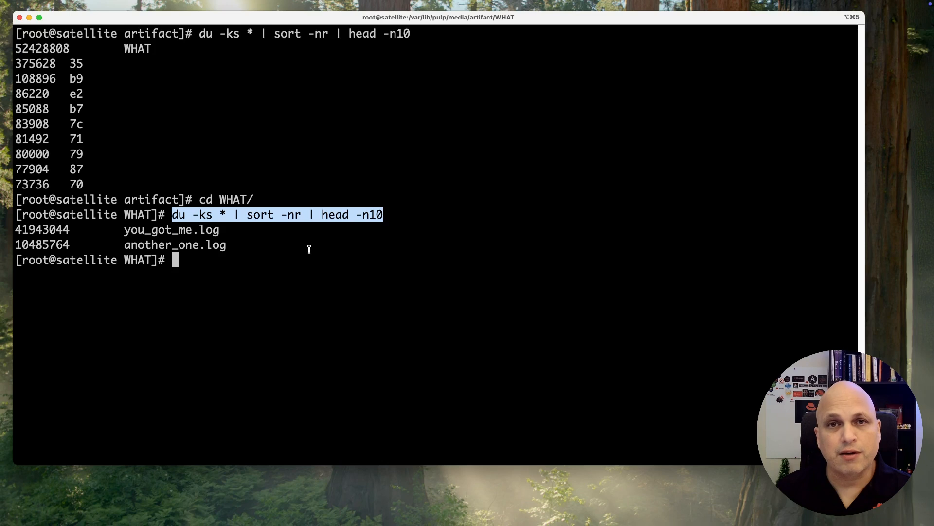
mouse_move(366, 233)
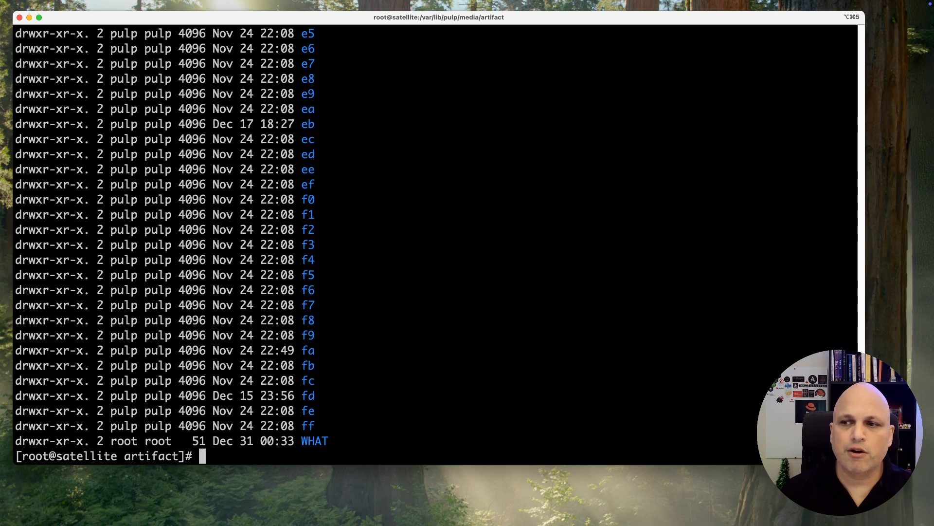
Delete the WHAT folder with rm -rf and confirm root now shows 51G available
type("rm -rf WHAT/")
type("df -Ph")
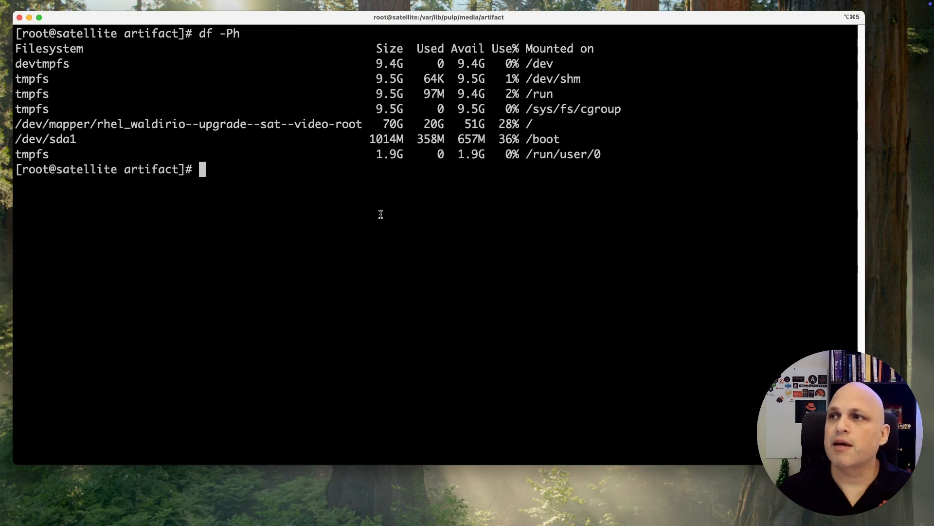
double_click(392, 124)
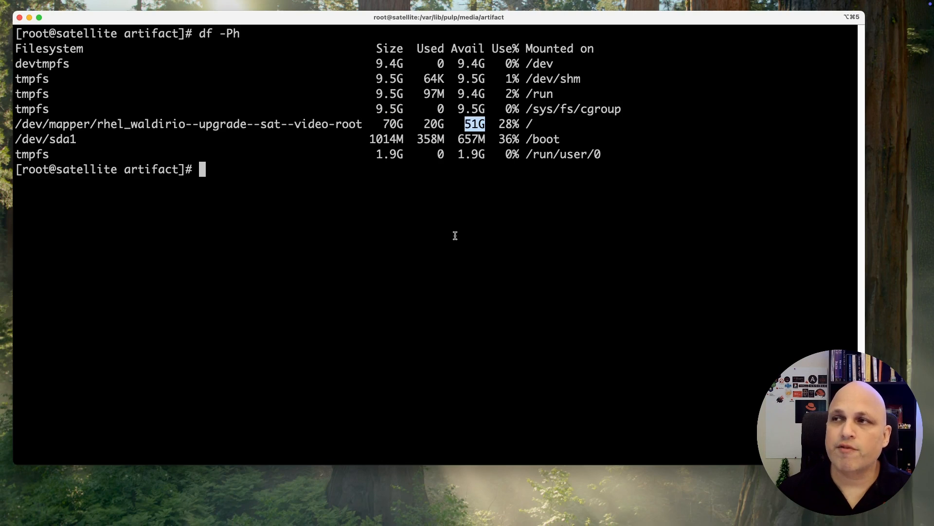
mouse_move(470, 161)
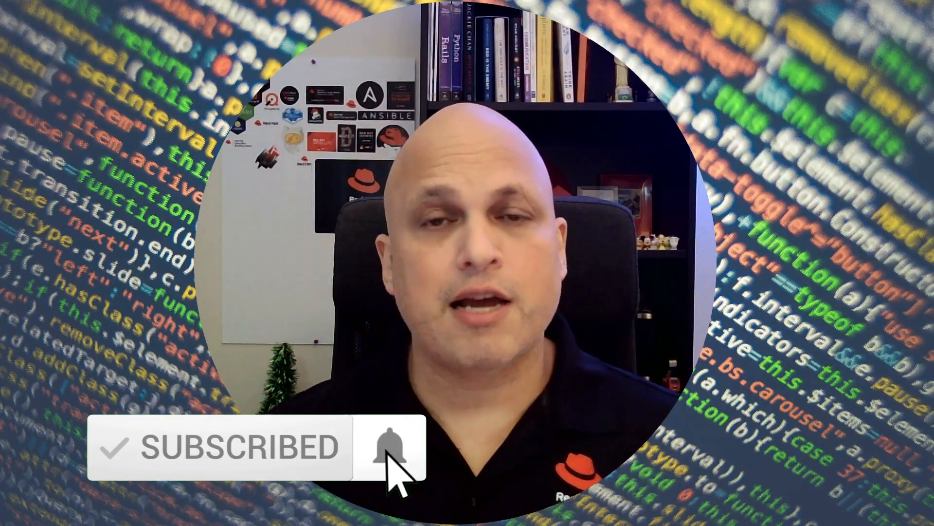
left_click(390, 447)
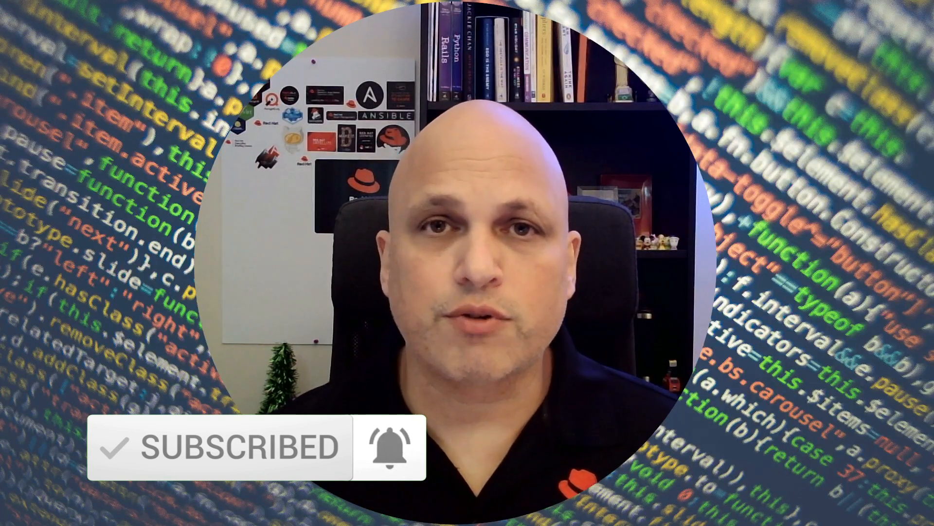